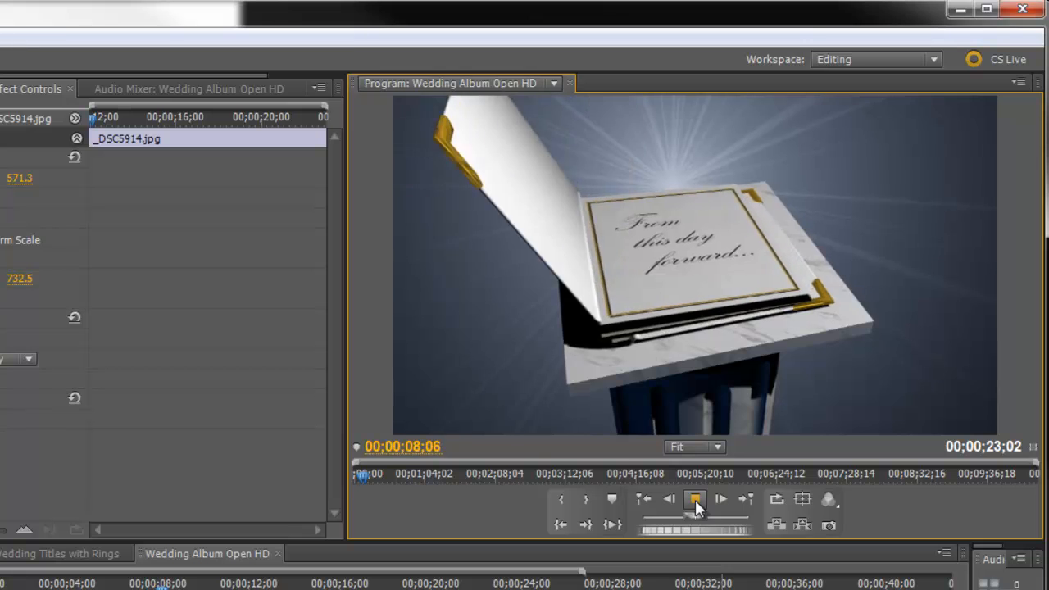
Step: Preview the album-opening animation in the Source monitor
left_click(695, 500)
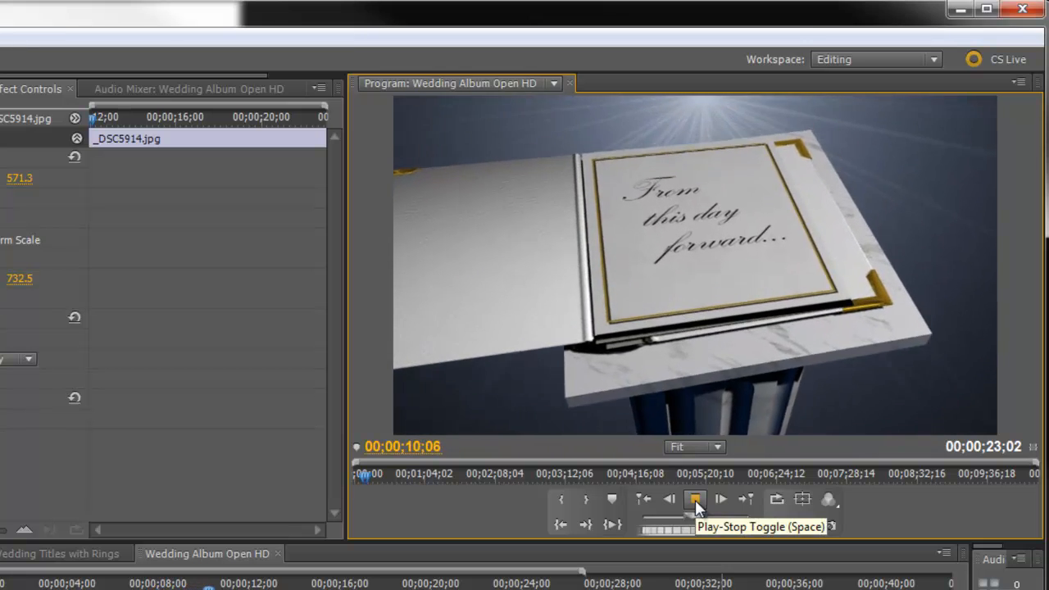
left_click(695, 498)
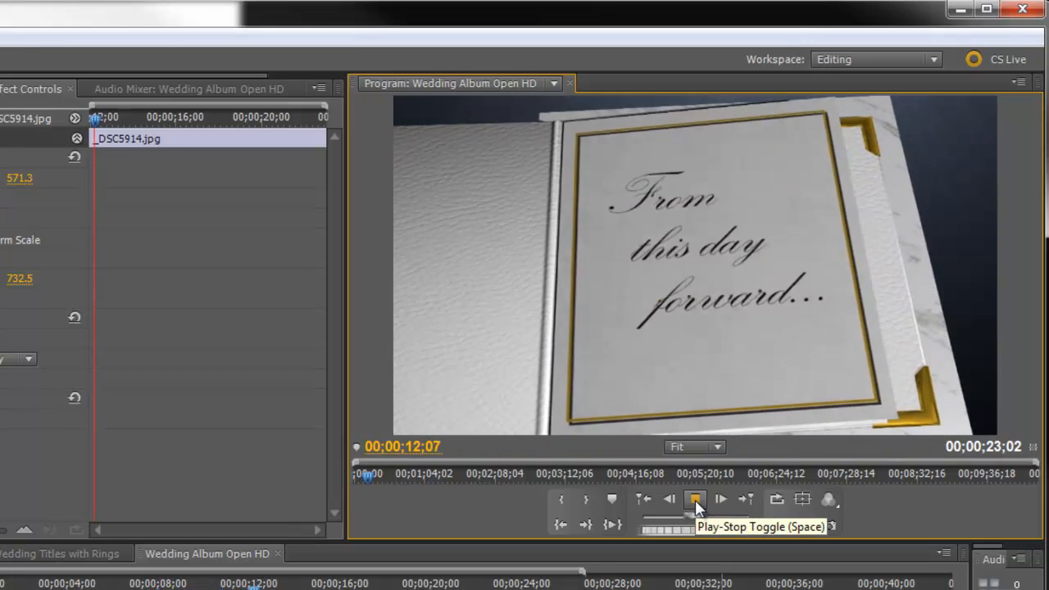
left_click(695, 499)
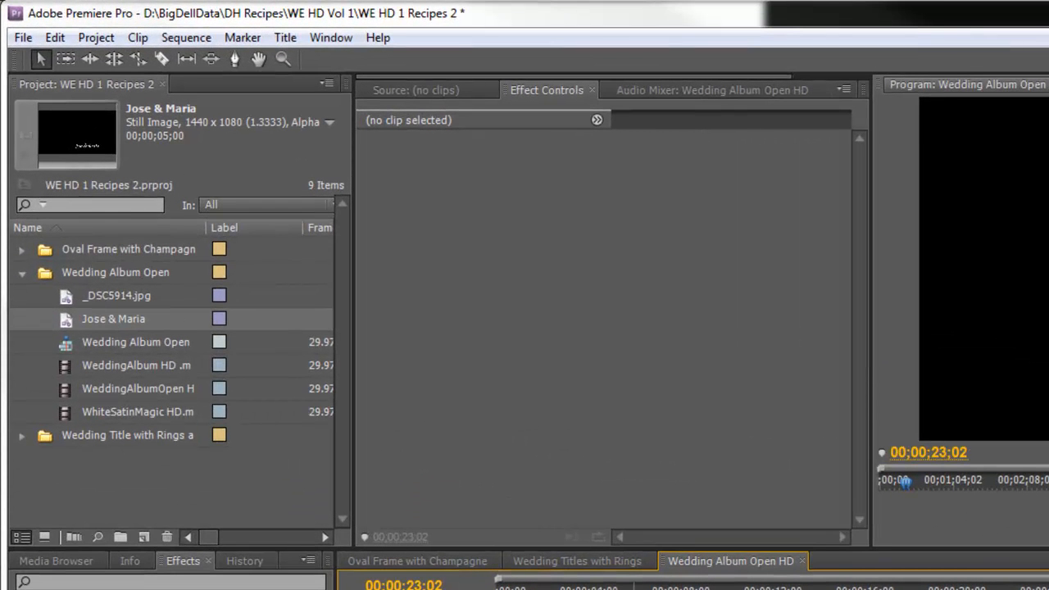
mouse_move(8, 384)
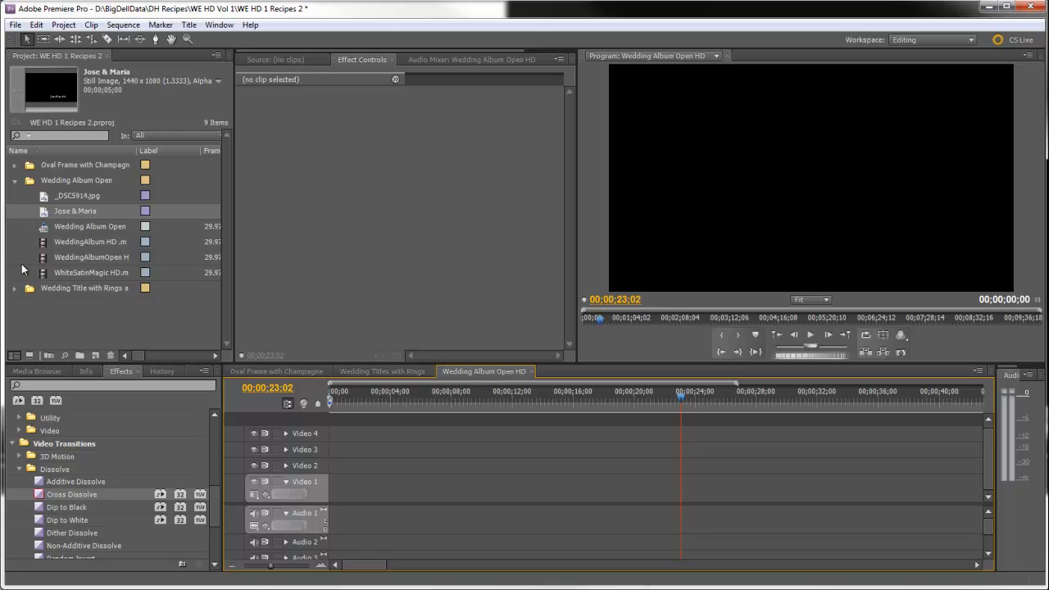
mouse_move(41, 244)
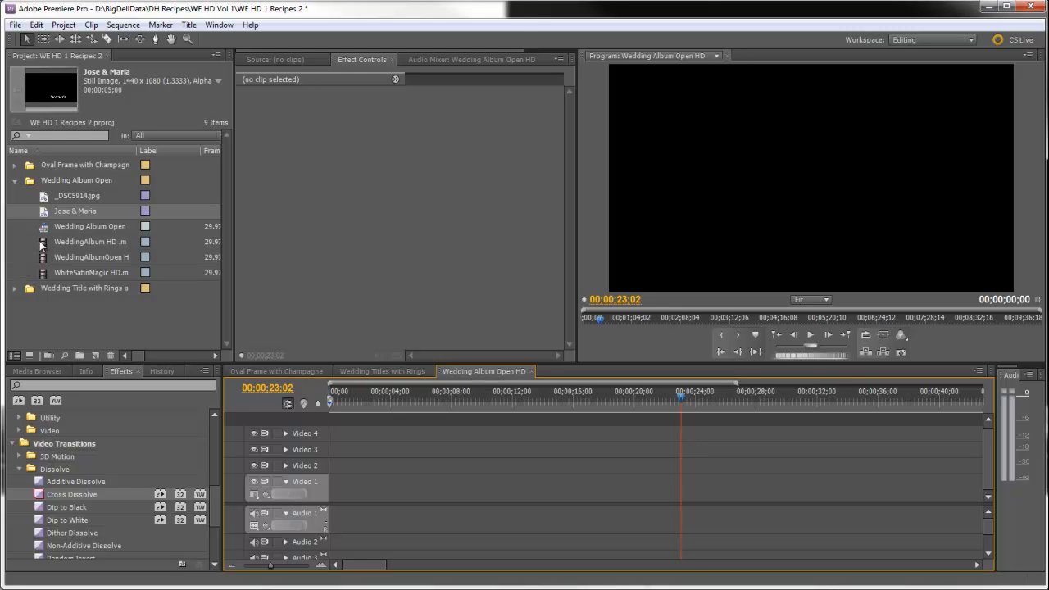
Step: Place the WeddingAlbum HD.mov clip at the start of Video 1
left_click(90, 241)
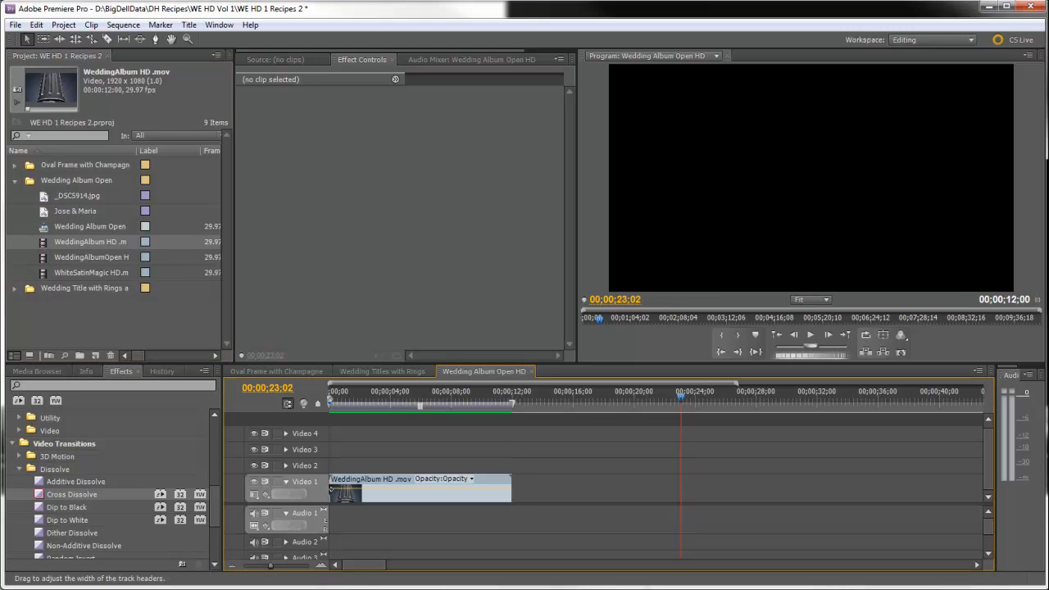
left_click(371, 402)
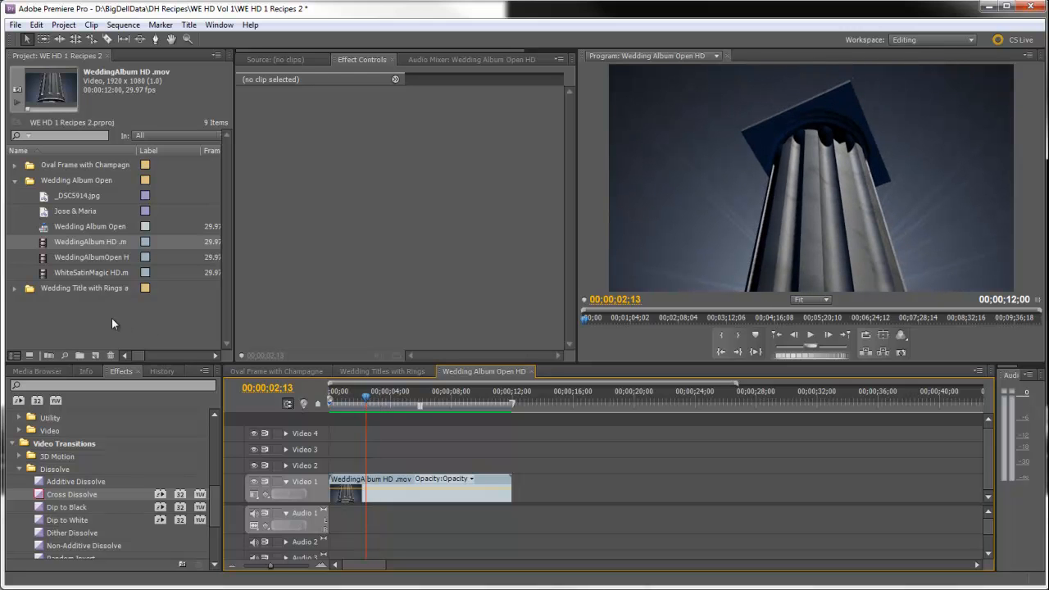
Step: Add the couple's photo and WhiteSatinMagic to Video 1, the 'Jose & Maria' title on Video 2 and WeddingAlbumOpen on Video 3
left_click(90, 272)
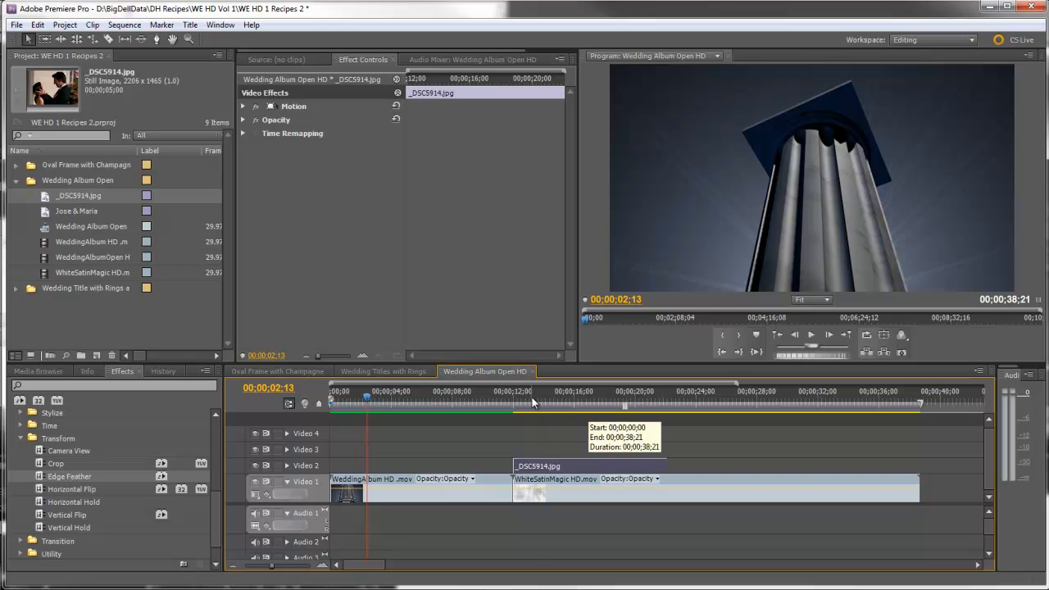
left_click(532, 400)
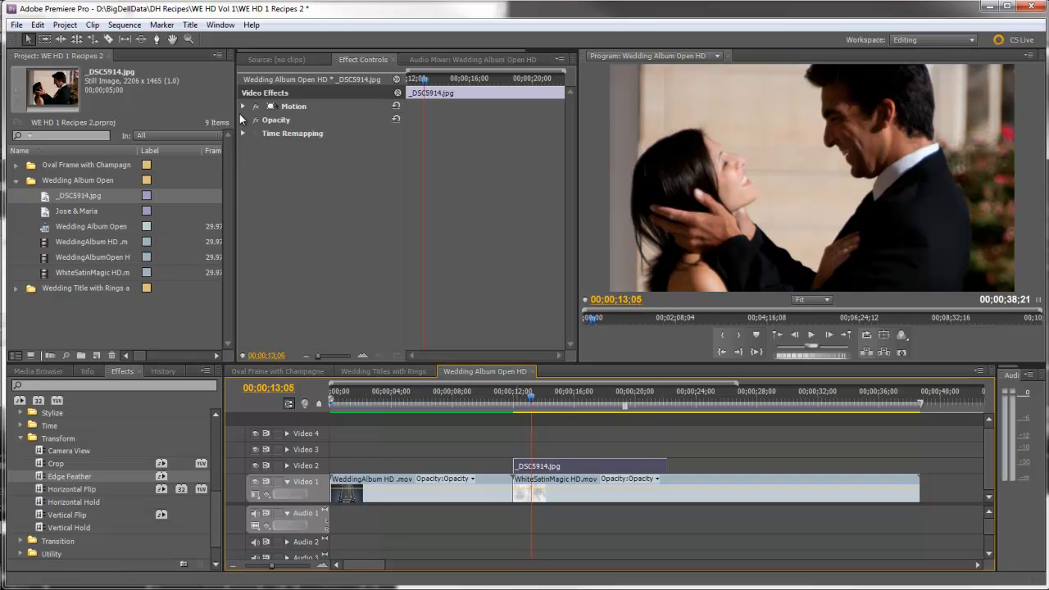
left_click(242, 107)
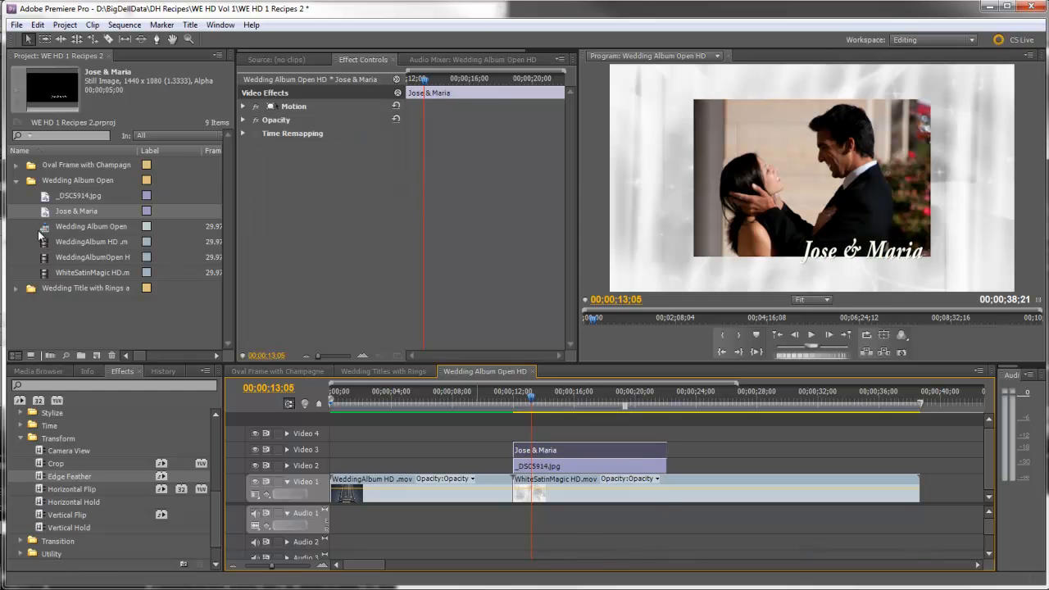
left_click(92, 256)
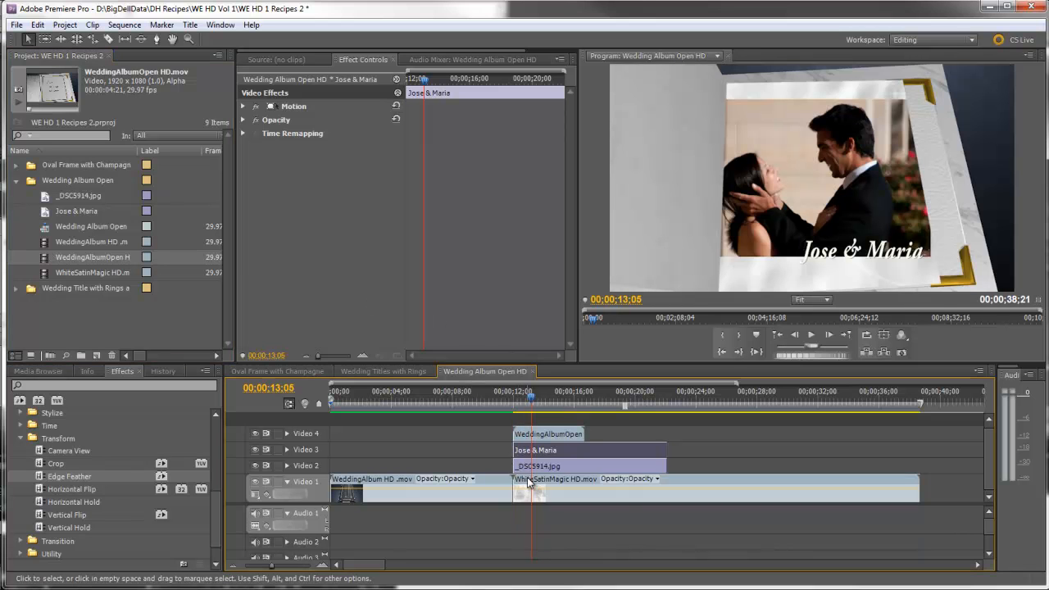
Step: Set the couple's photo clip Blend Mode to Multiply under Opacity
left_click(538, 466)
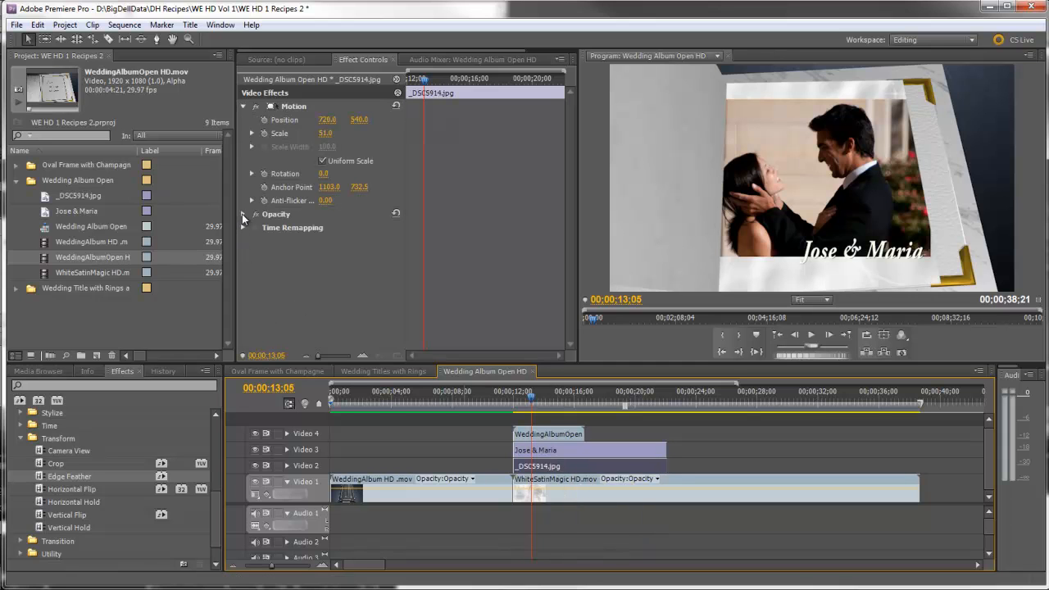
left_click(364, 239)
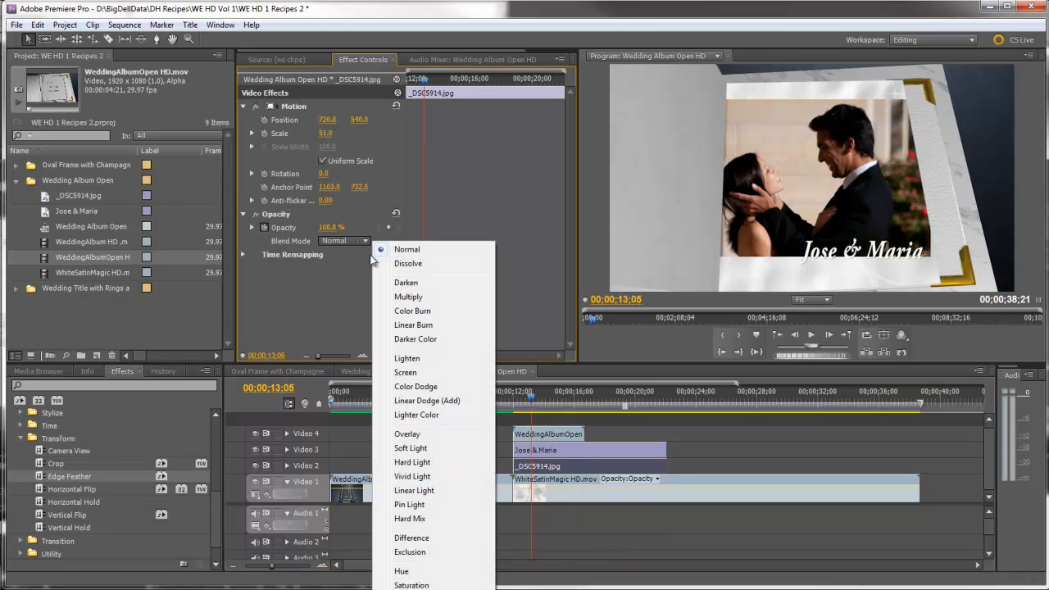
left_click(408, 296)
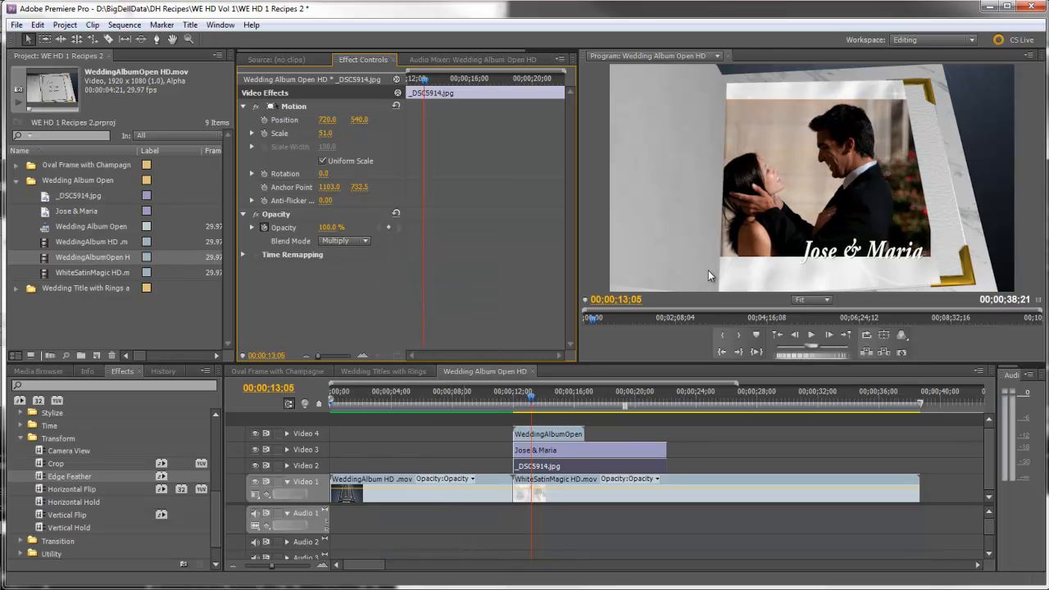
mouse_move(779, 125)
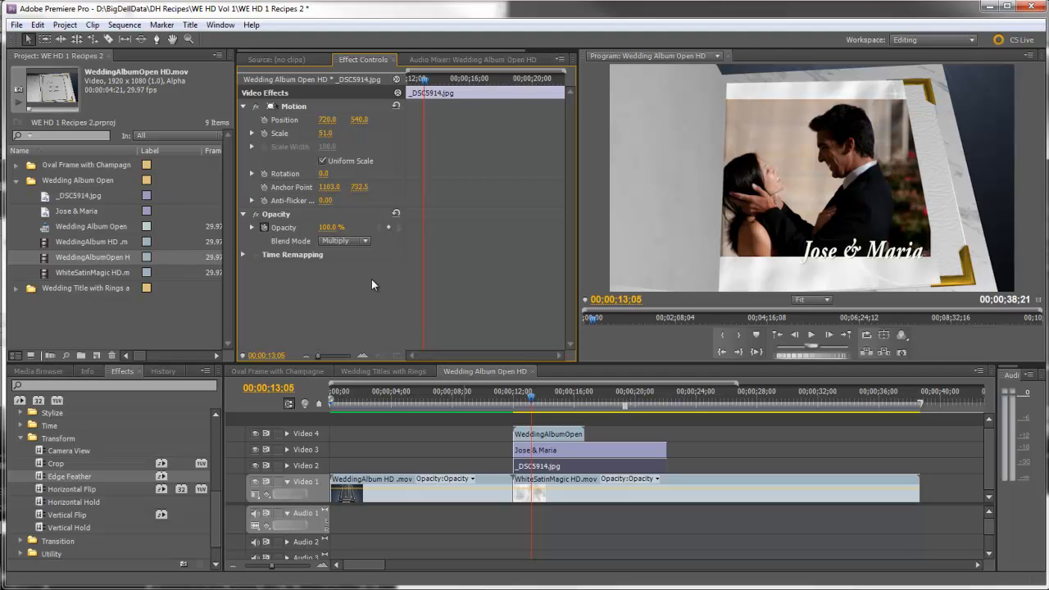
mouse_move(207, 480)
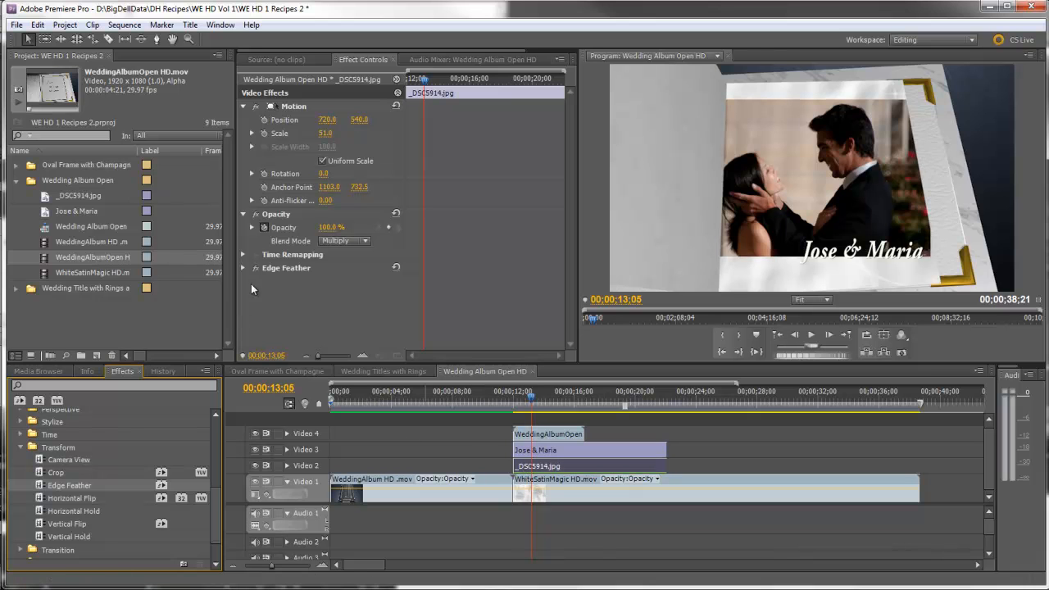
Step: Raise the Edge Feather Amount on the couple's photo clip
left_click(253, 269)
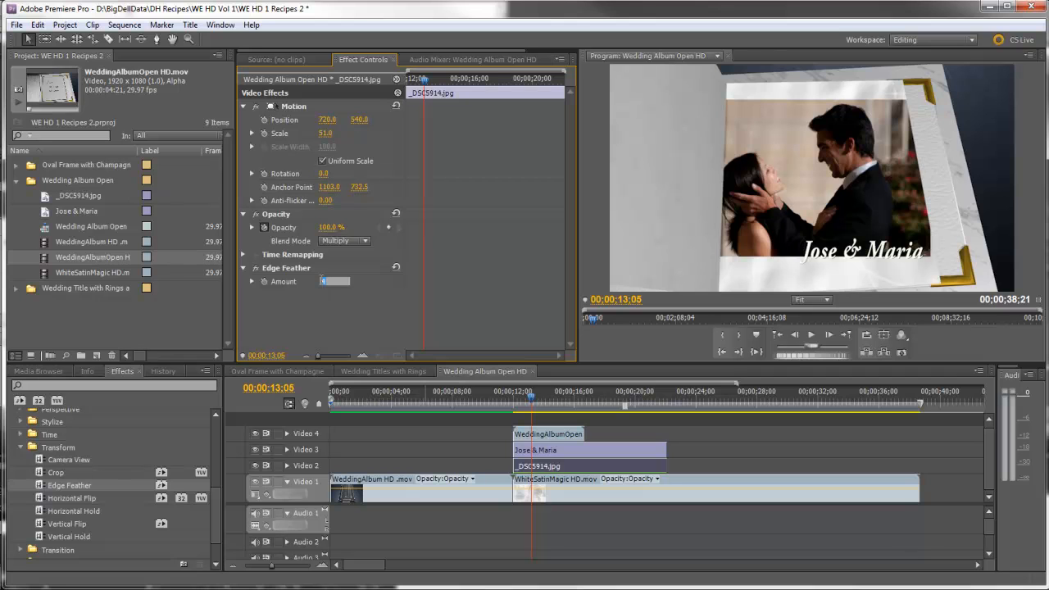
left_click(334, 282)
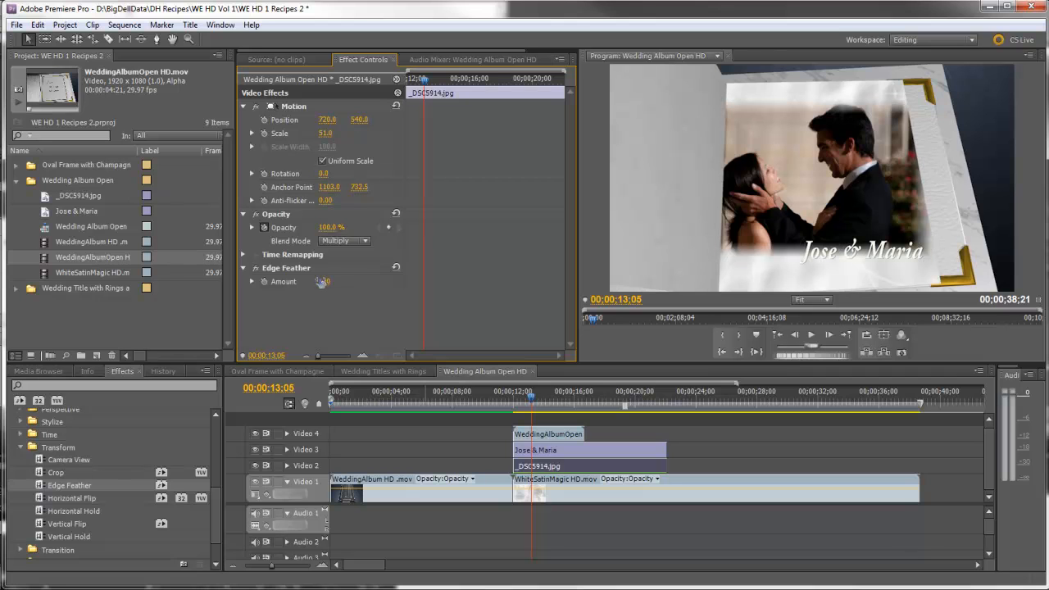